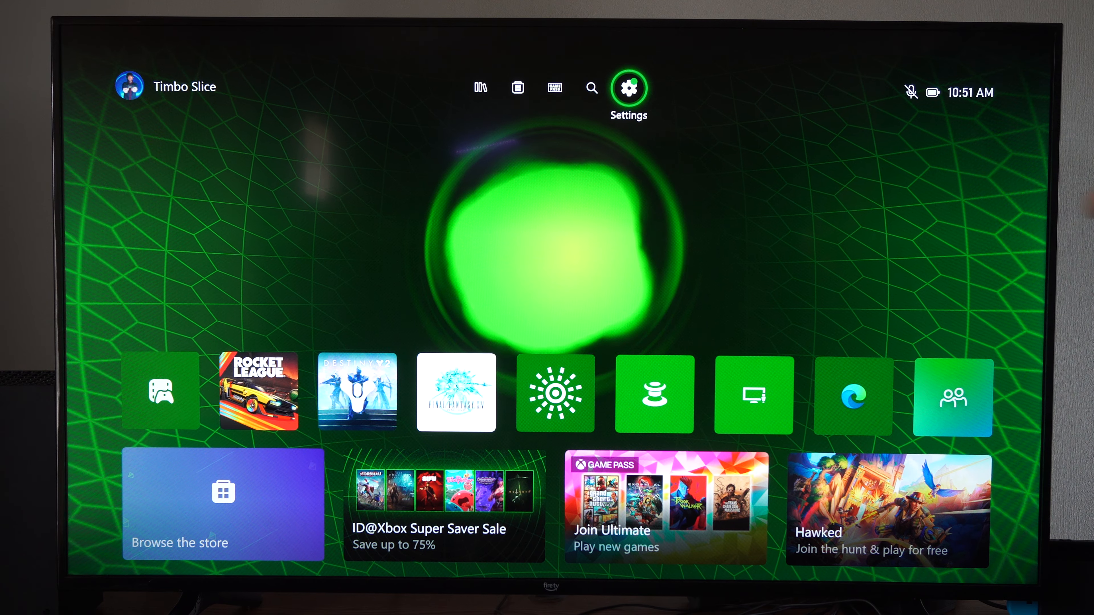
- Reach the account's Privacy & online safety page from Settings > Account
{"action": "left_click", "coordinate": [628, 88]}
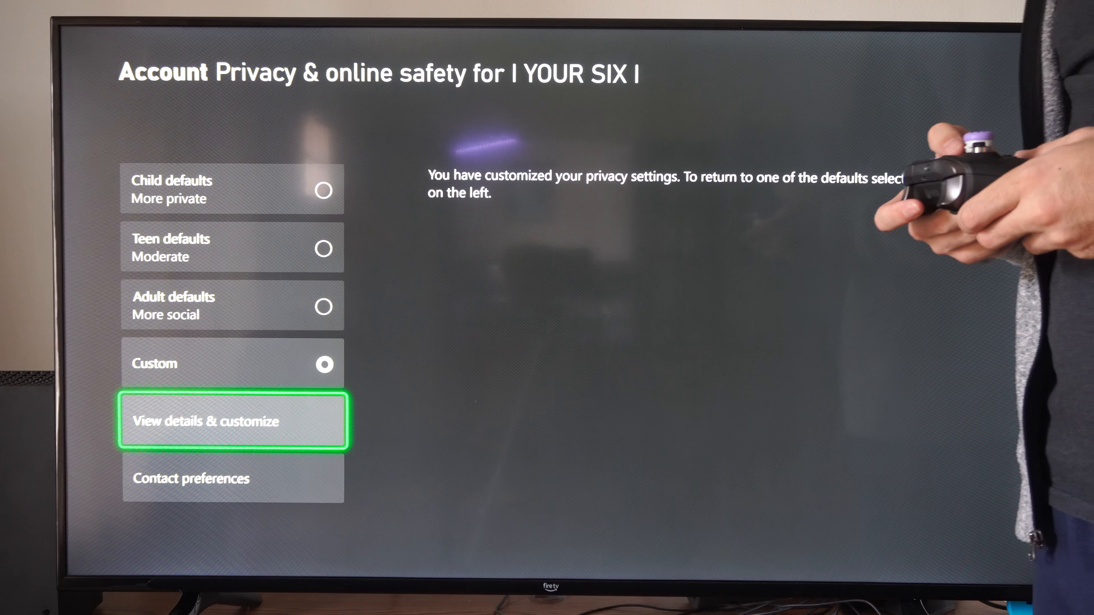
- Enter View details & customize and show the Online status & history options
{"action": "left_click", "coordinate": [232, 420]}
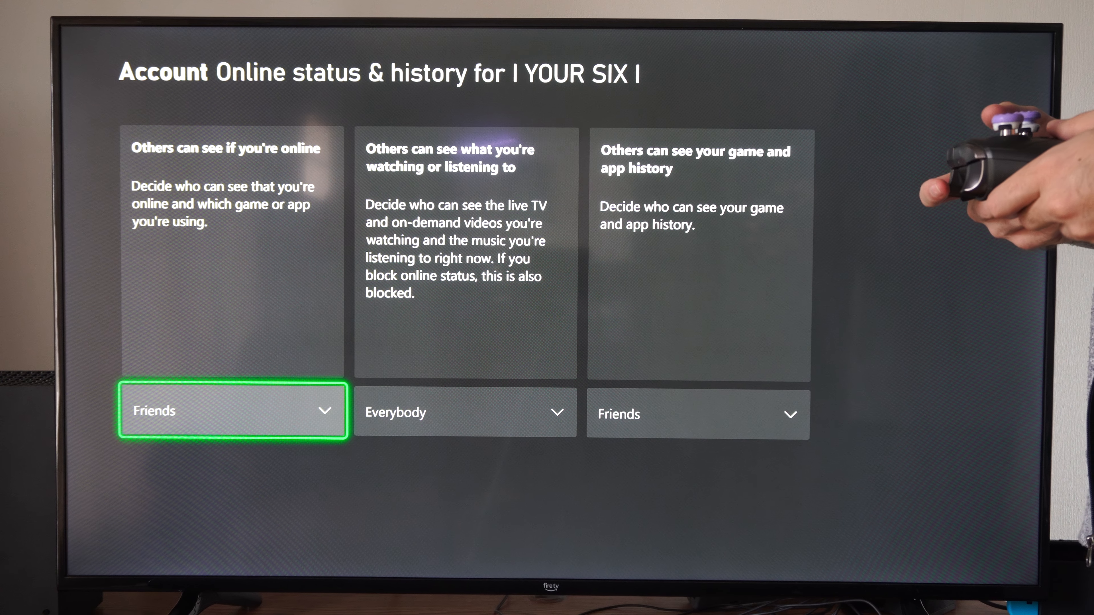
{"action": "left_click", "coordinate": [232, 410]}
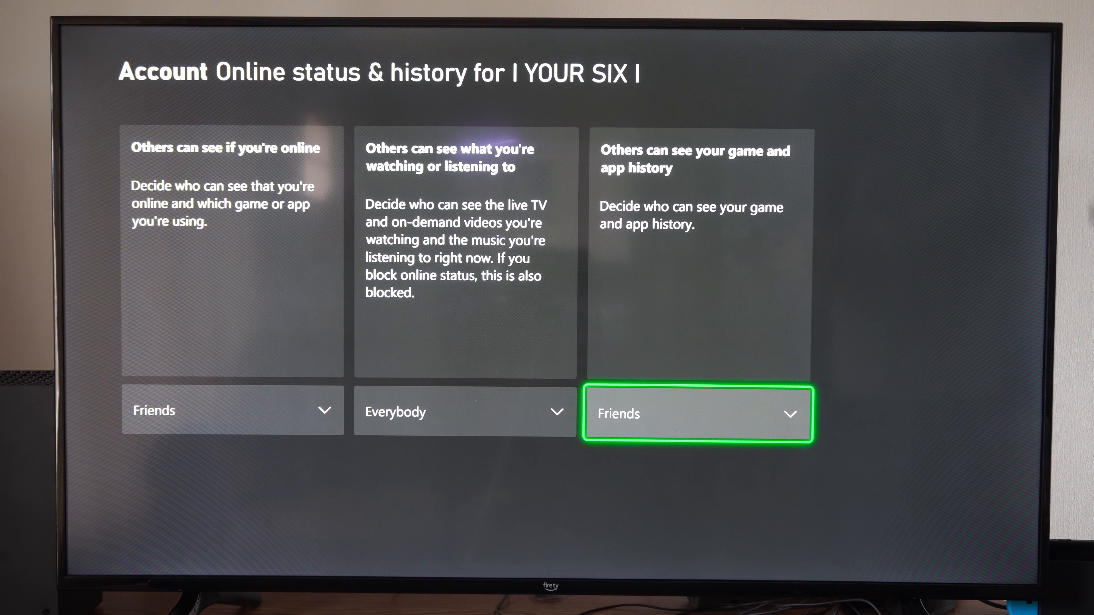
{"action": "left_click", "coordinate": [696, 414]}
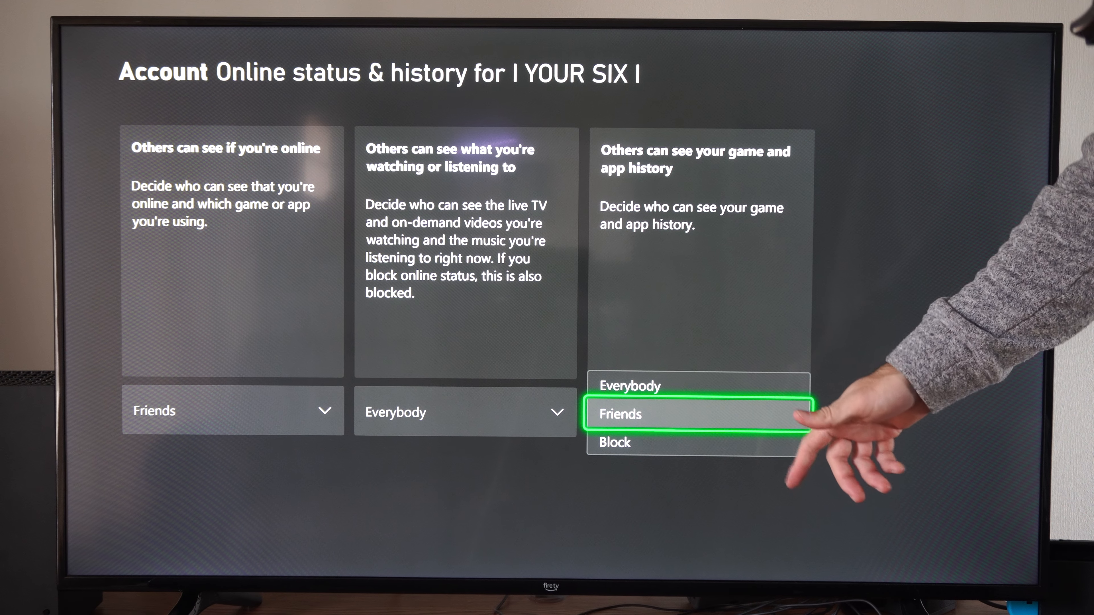